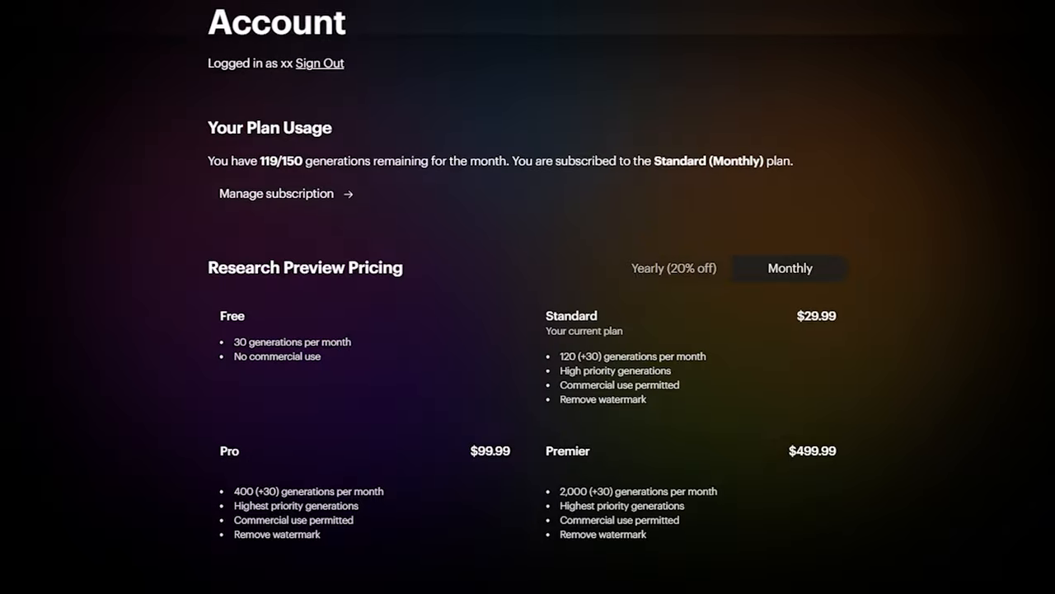
- Load the level4XL_alphaV03 checkpoint and set the KSampler seed to 78878738
scroll("down", 3)
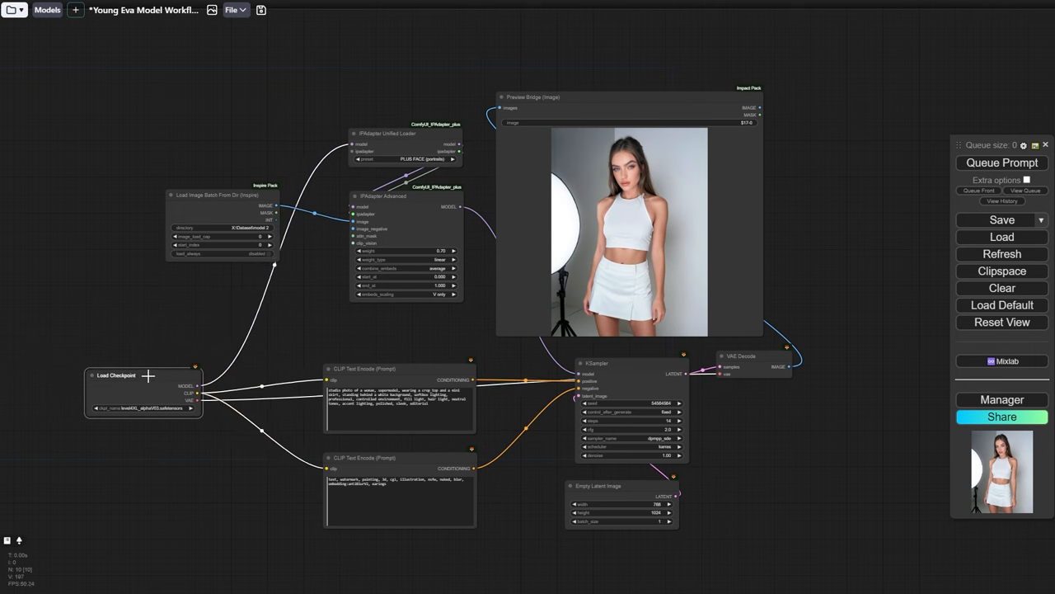
left_click_drag(115, 374, 148, 372)
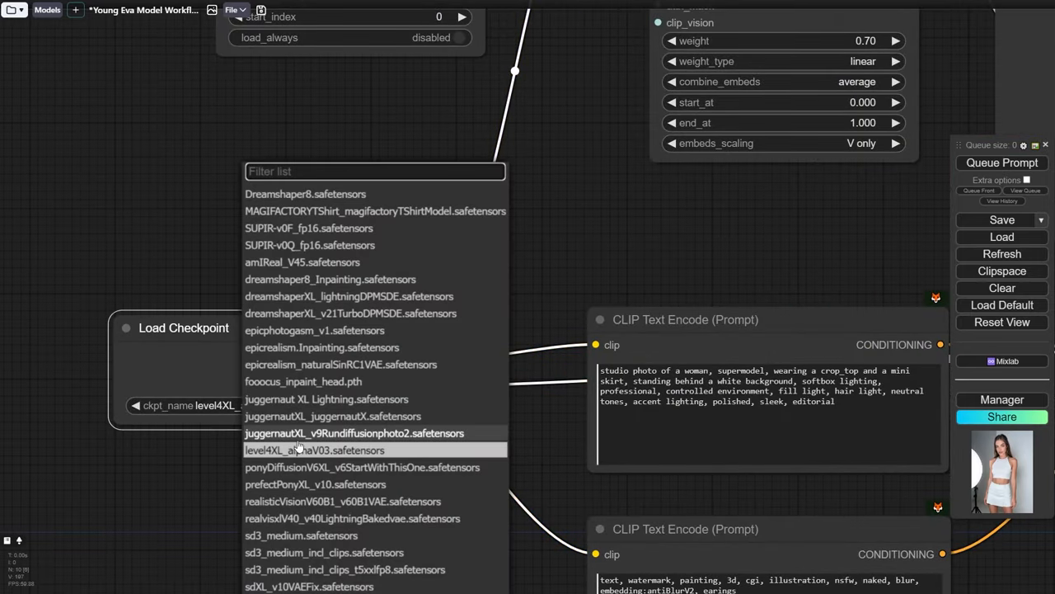
left_click(315, 450)
type("7887873")
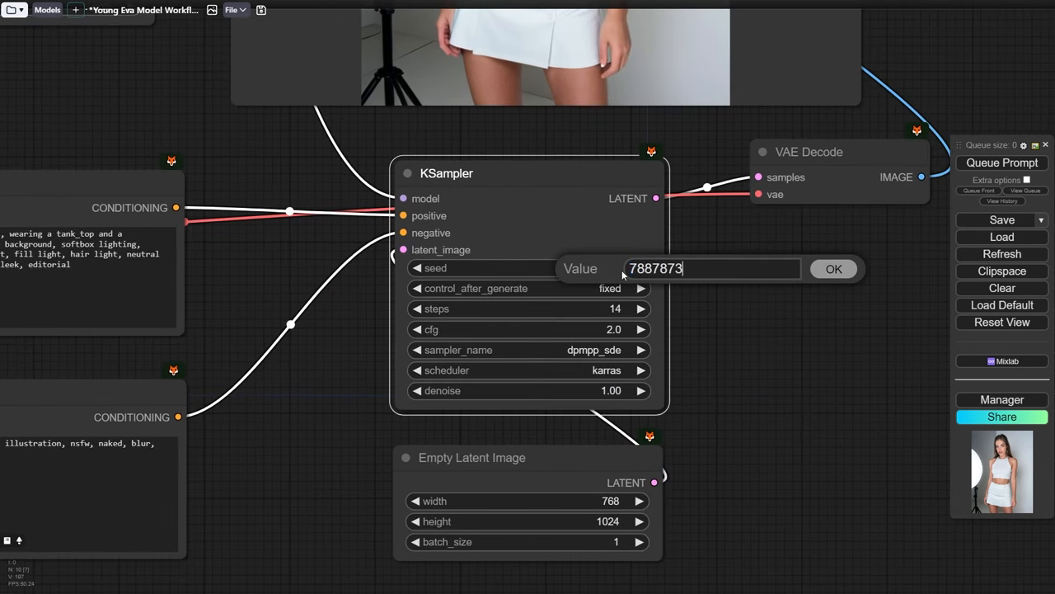
left_click(834, 268)
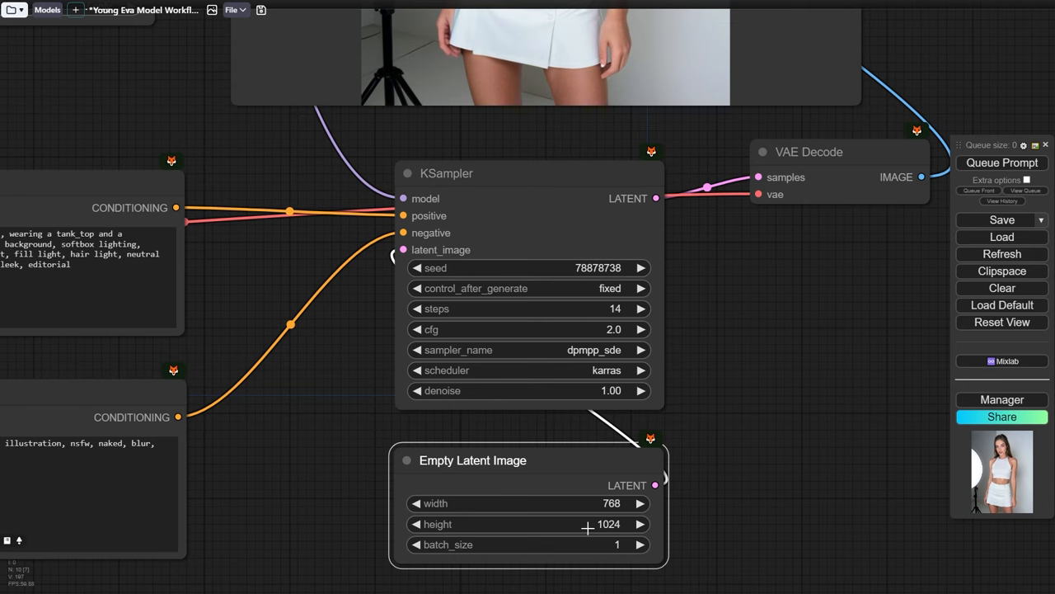
mouse_move(98, 122)
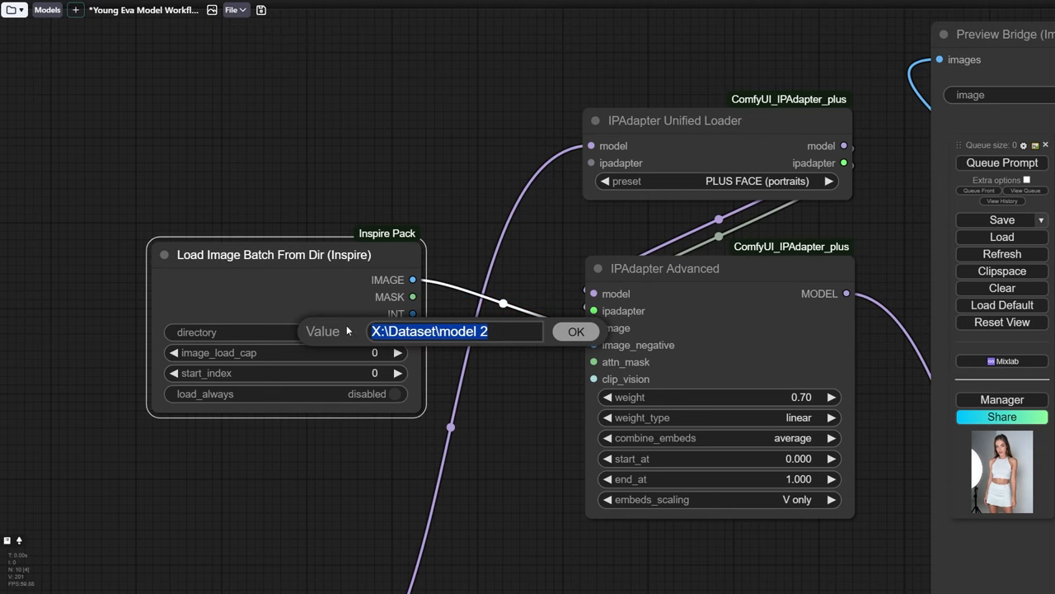
- Load images from X:\Dataset\model 2 and keep the PLUS FACE (portraits) IPAdapter preset
left_click(576, 331)
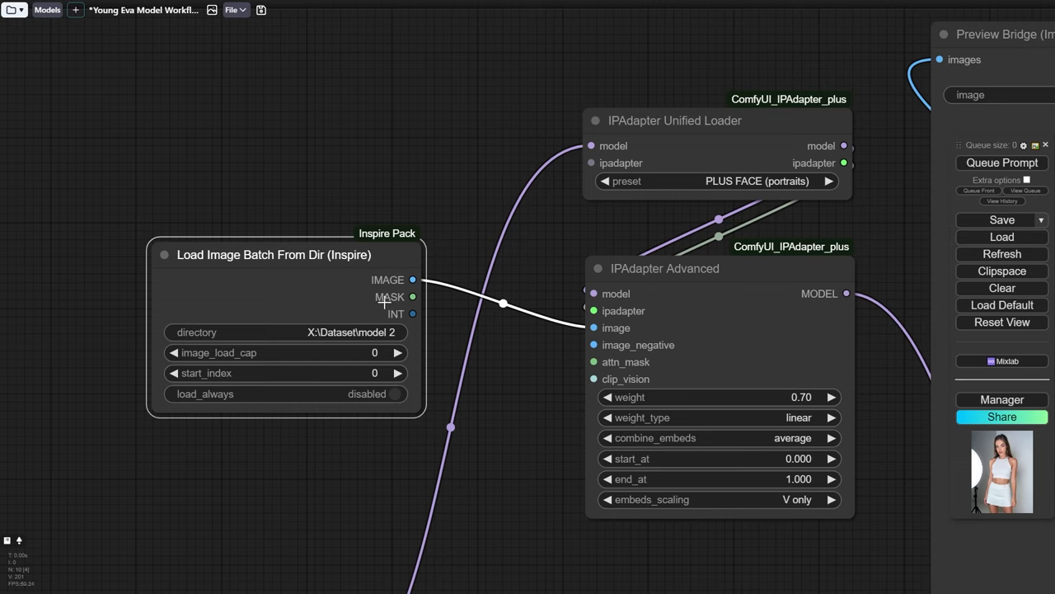
mouse_move(703, 188)
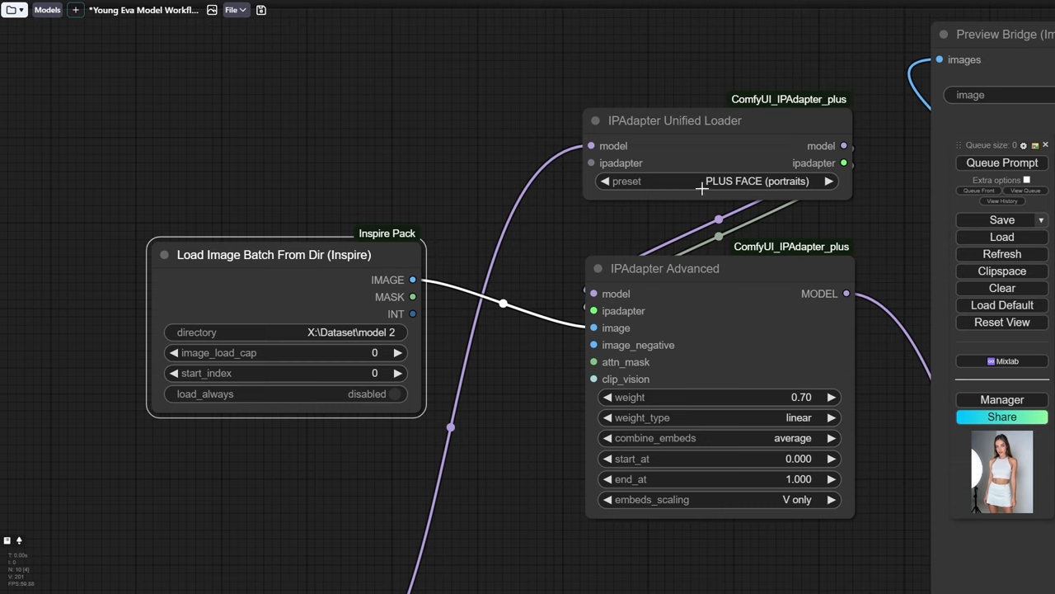
left_click(713, 181)
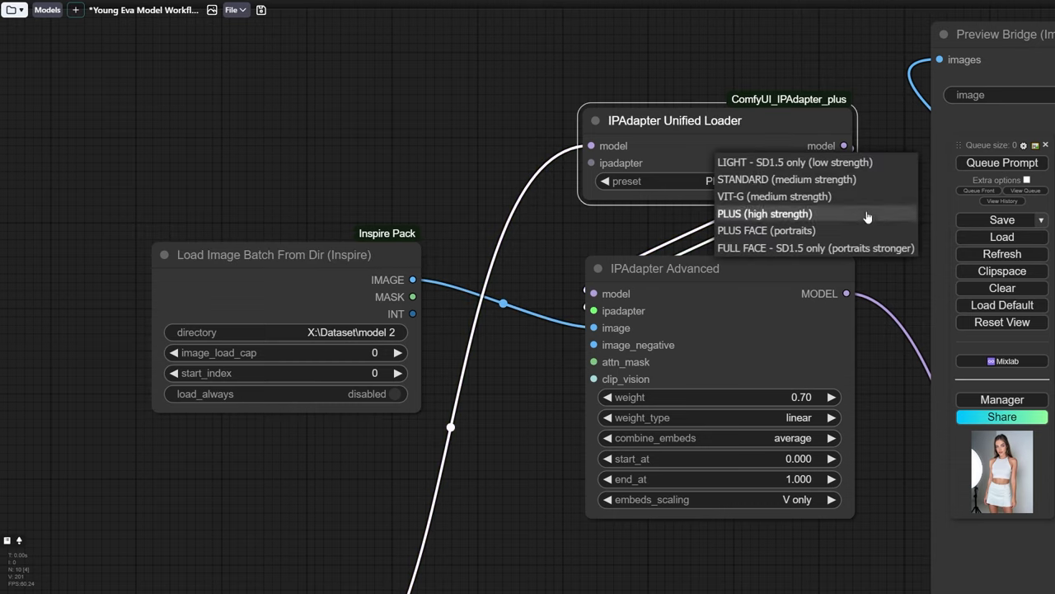
left_click(766, 230)
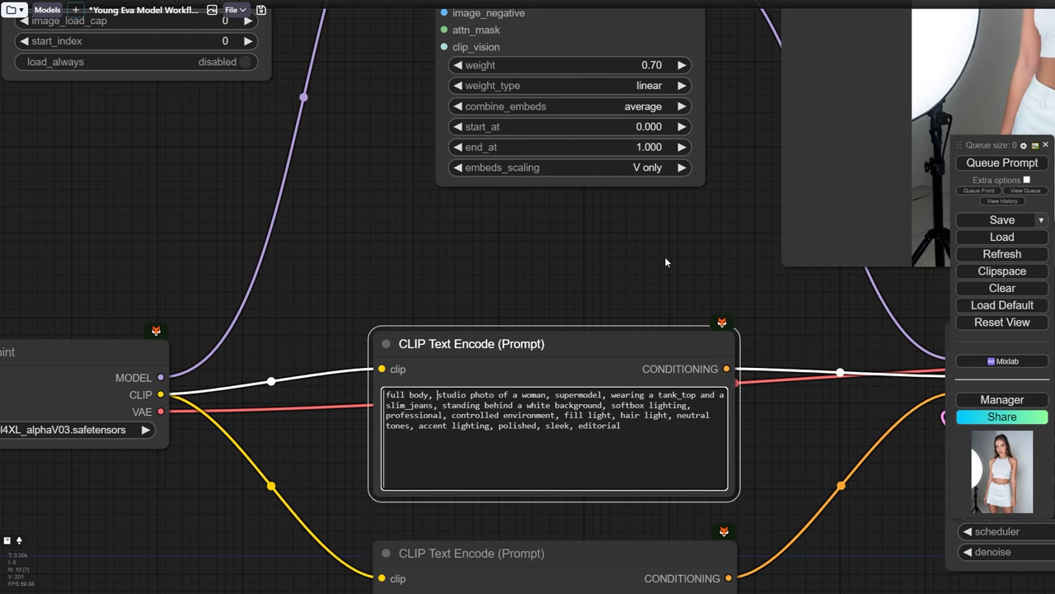
- Scroll to view the full-body woman in white tank top, jeans and boots
scroll("down", 3)
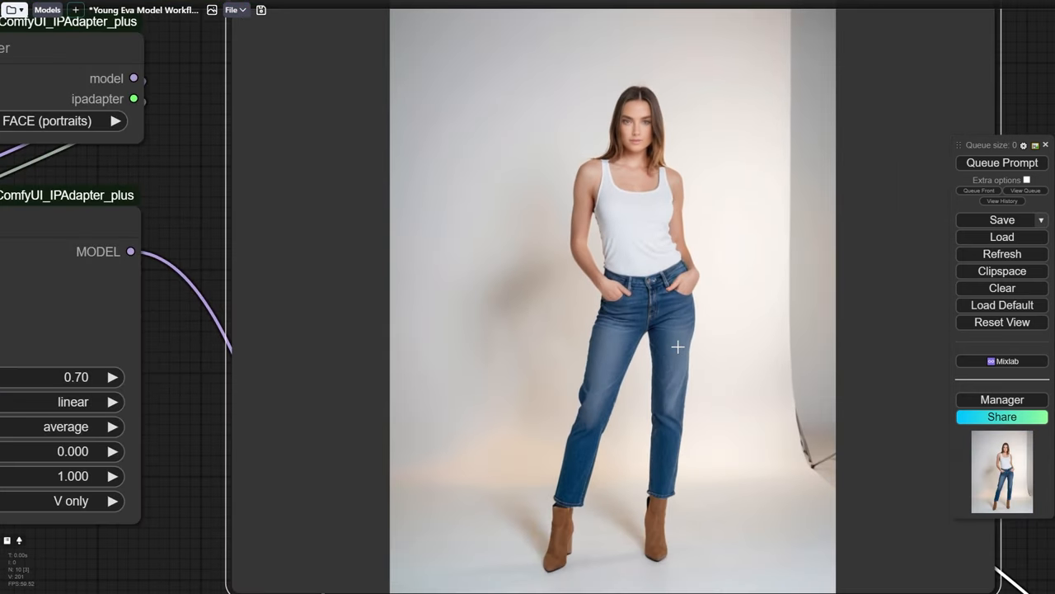
mouse_move(746, 402)
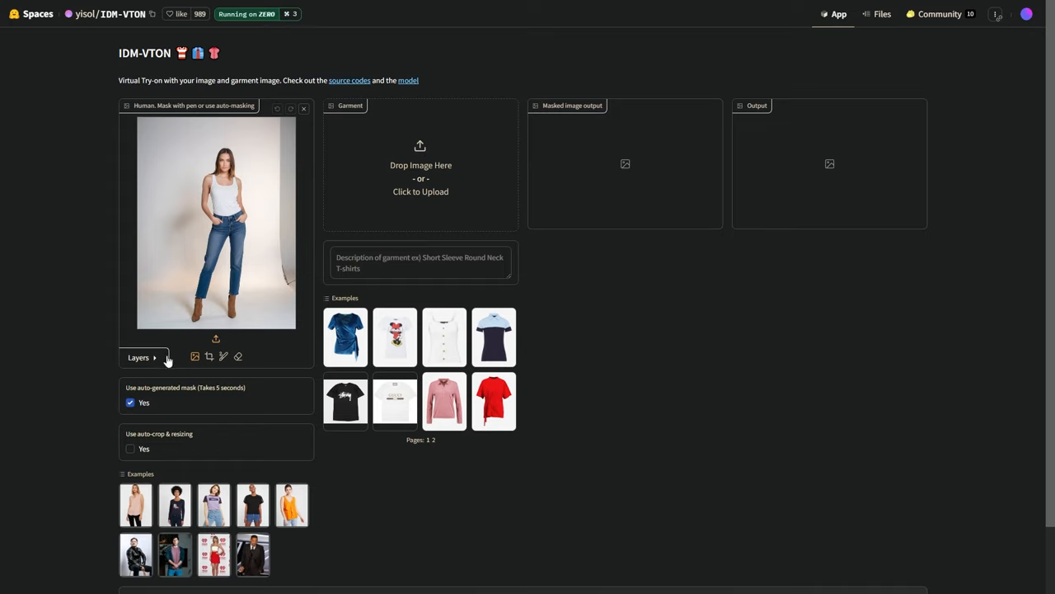
mouse_move(427, 192)
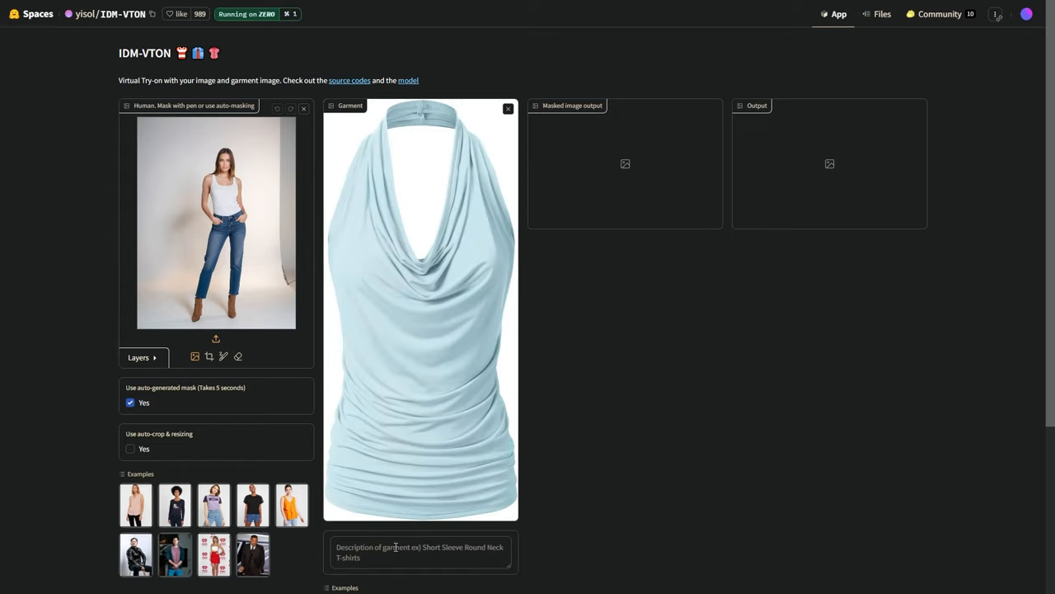
- Describe the garment as 'sleeveless tank top' for the draped-top try-on
type("sleeveless tank top")
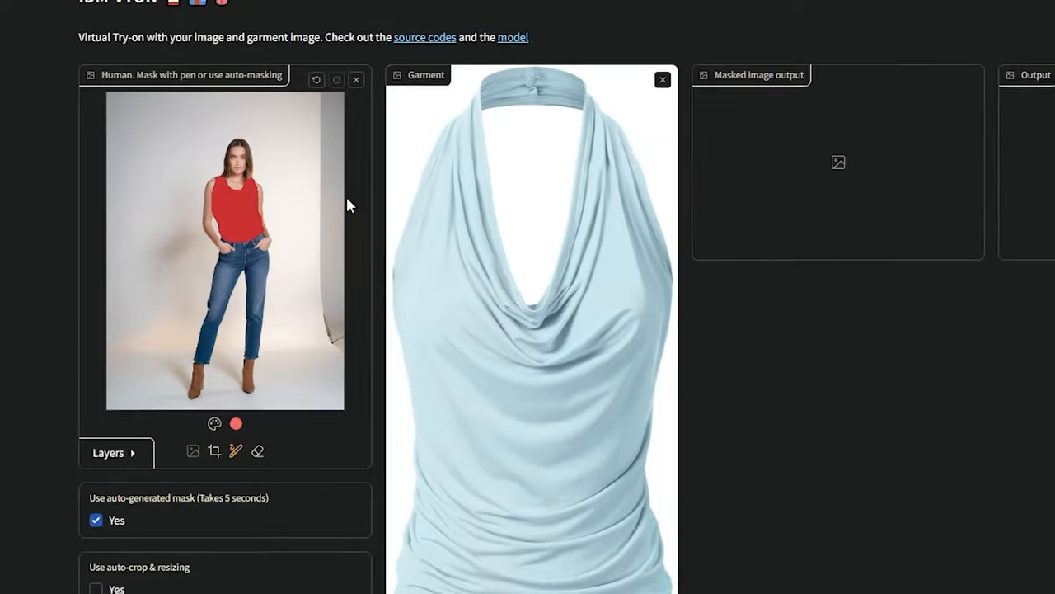
scroll("down", 3)
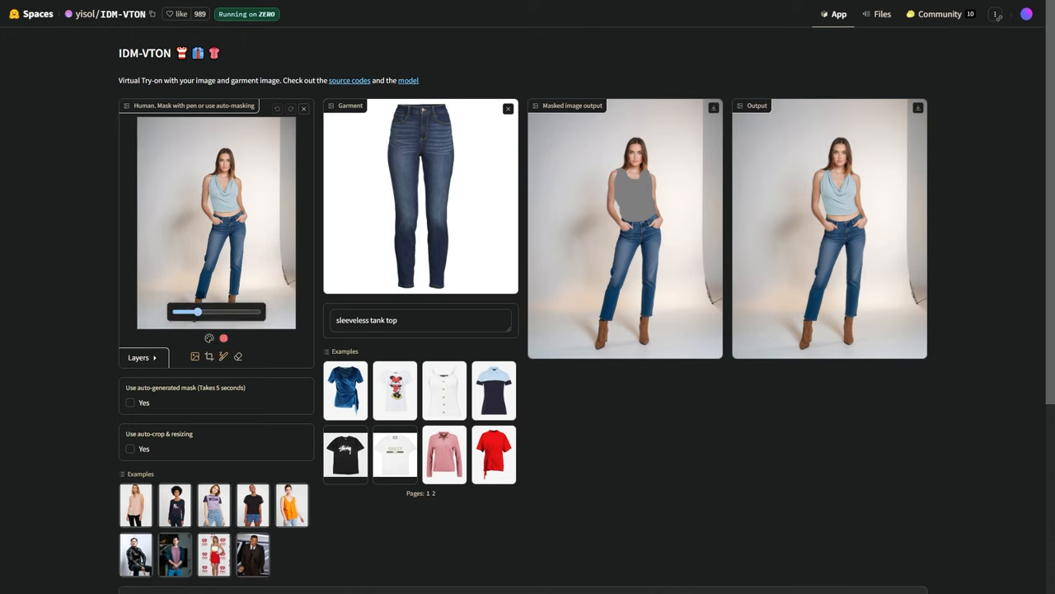
- Mask the model's legs and run the denim jeans virtual try-on
left_click_drag(235, 231, 216, 305)
type("denim jeans")
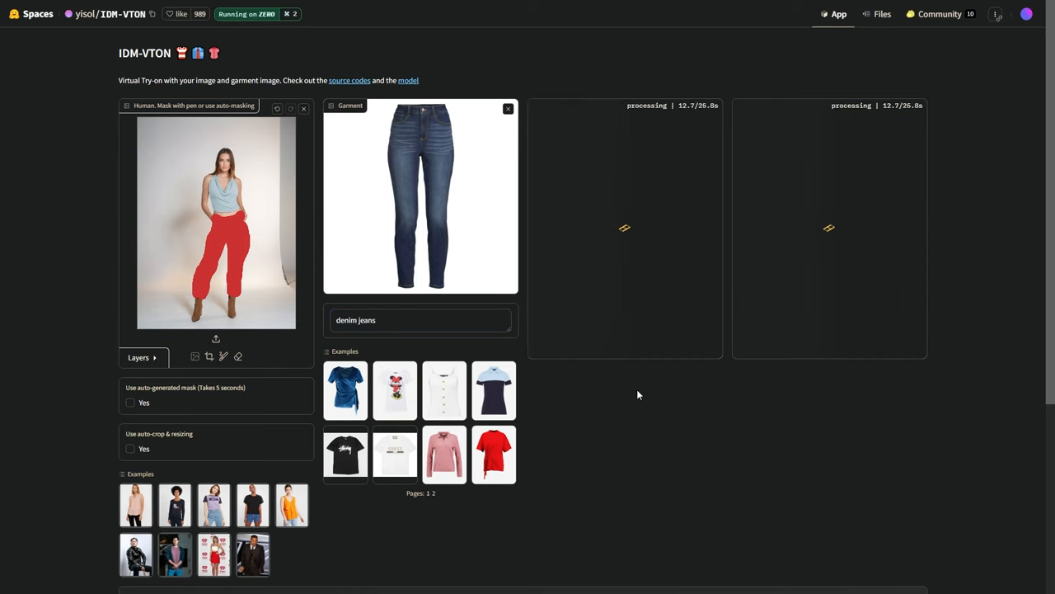
scroll("down", 3)
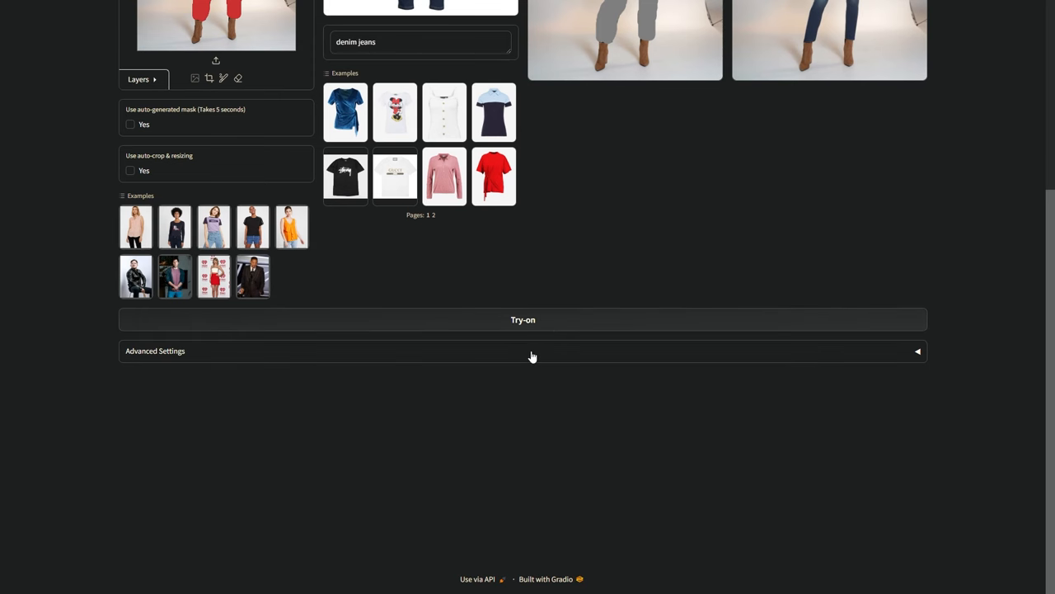
left_click(155, 351)
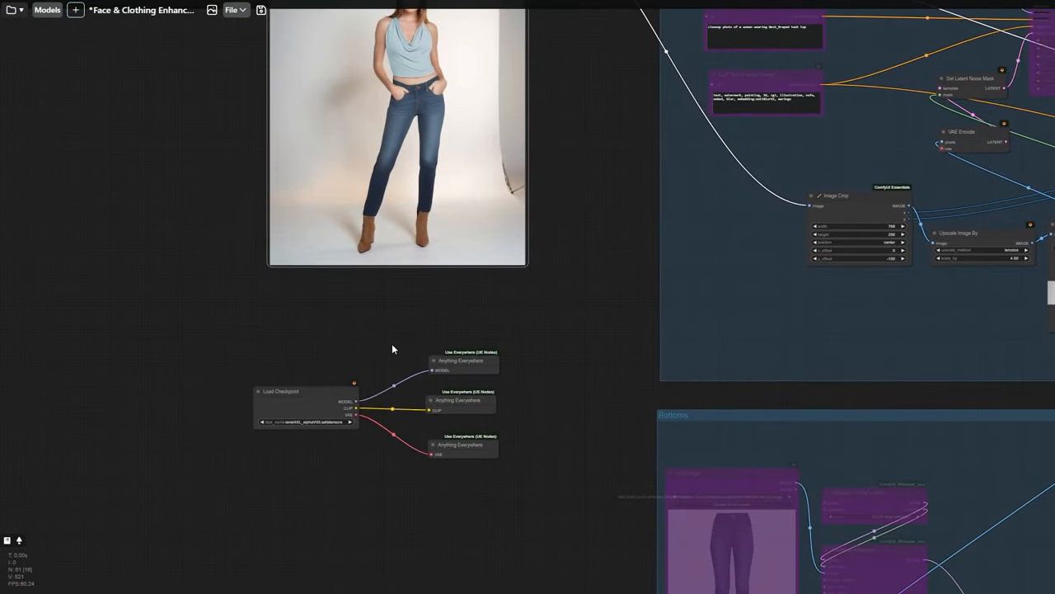
- Select the level4XL_alphaV03 checkpoint and paint a mask over the cropped torso
left_click(305, 421)
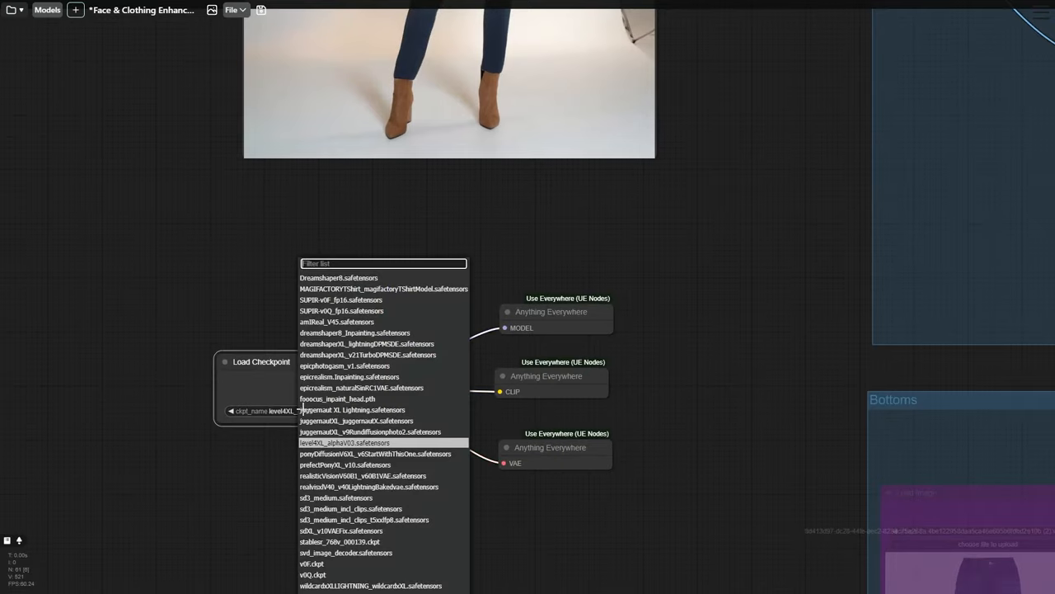
left_click(344, 443)
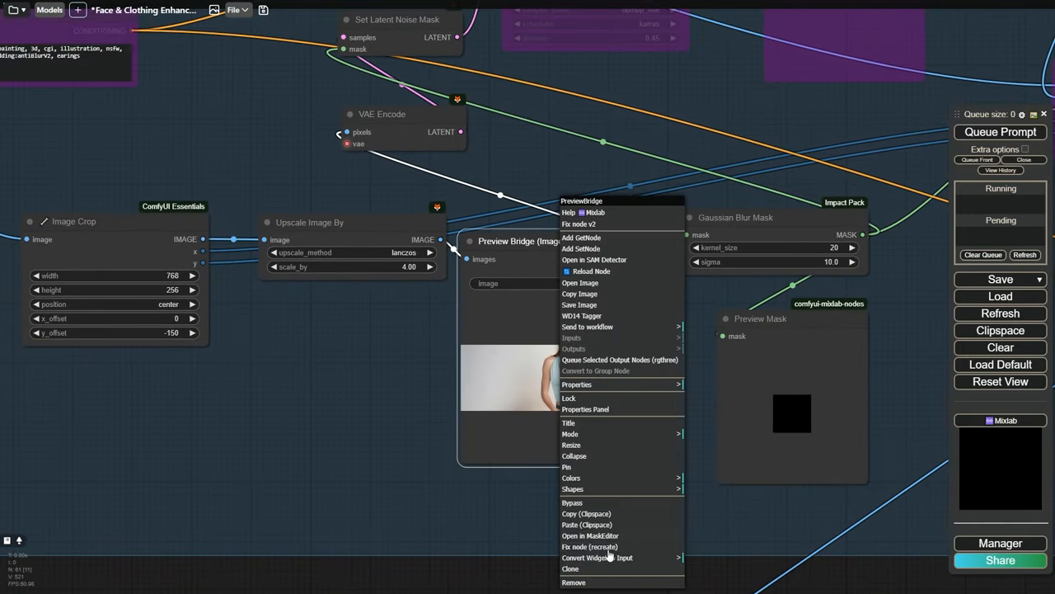
left_click(590, 535)
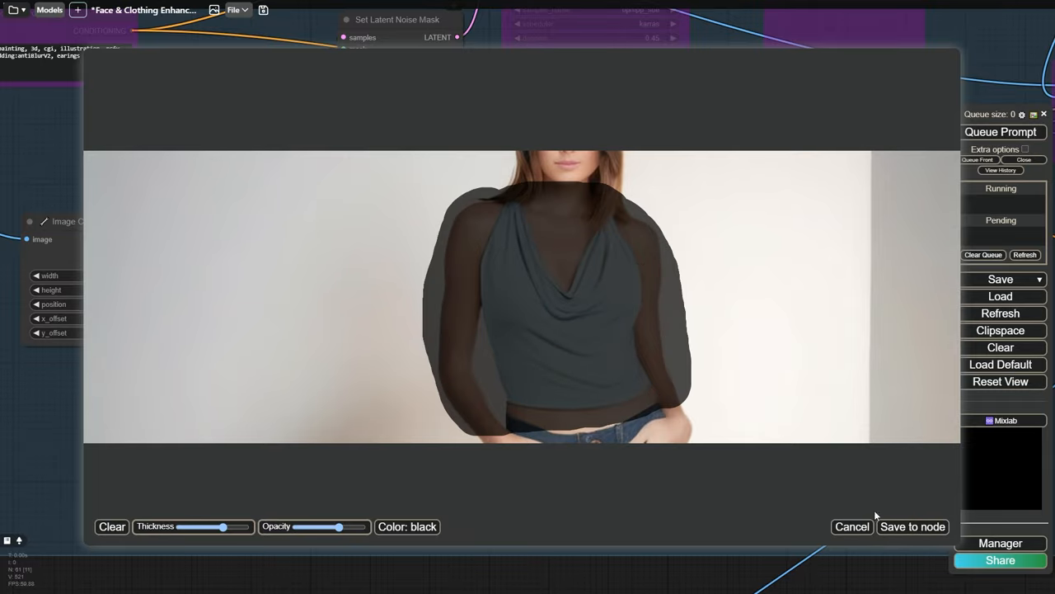
left_click(912, 526)
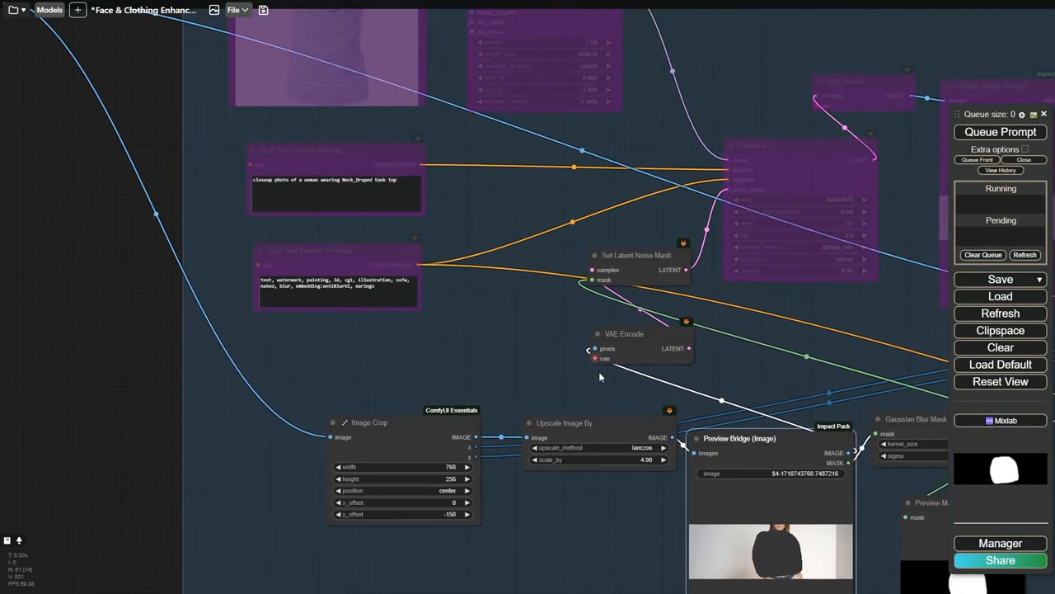
- Pan the workflow canvas over to the KSampler settings
left_click_drag(624, 333, 675, 315)
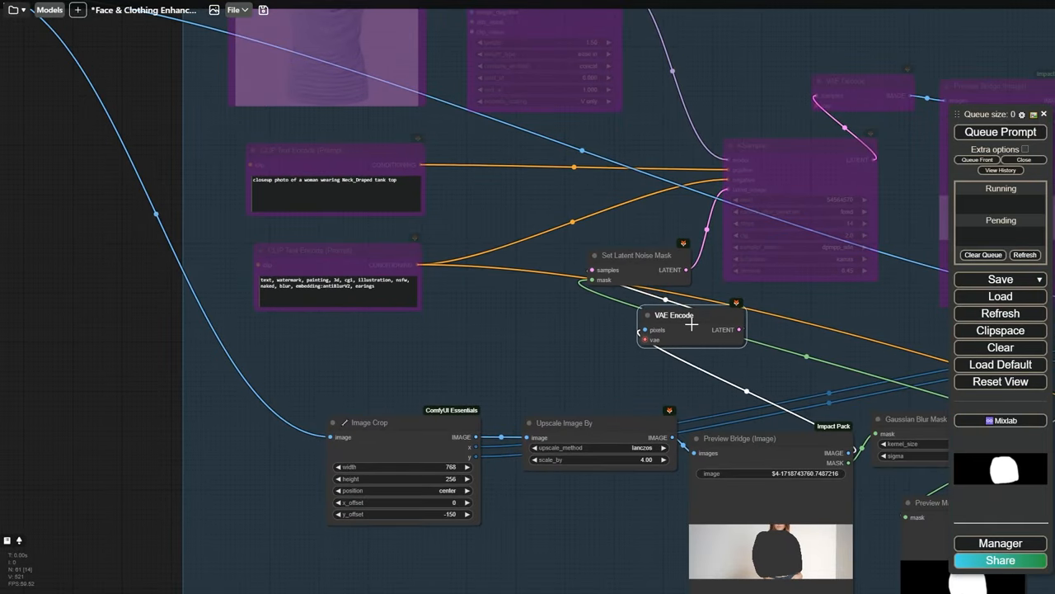
left_click_drag(674, 315, 614, 277)
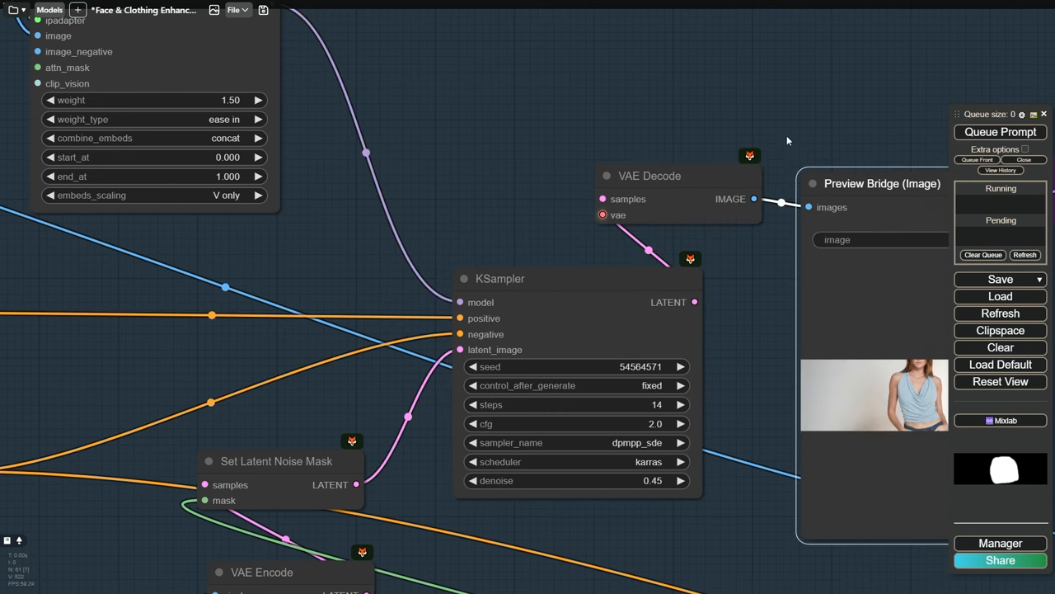
- View the refined upper-body image of the pale blue draped top at full size
left_click(1000, 132)
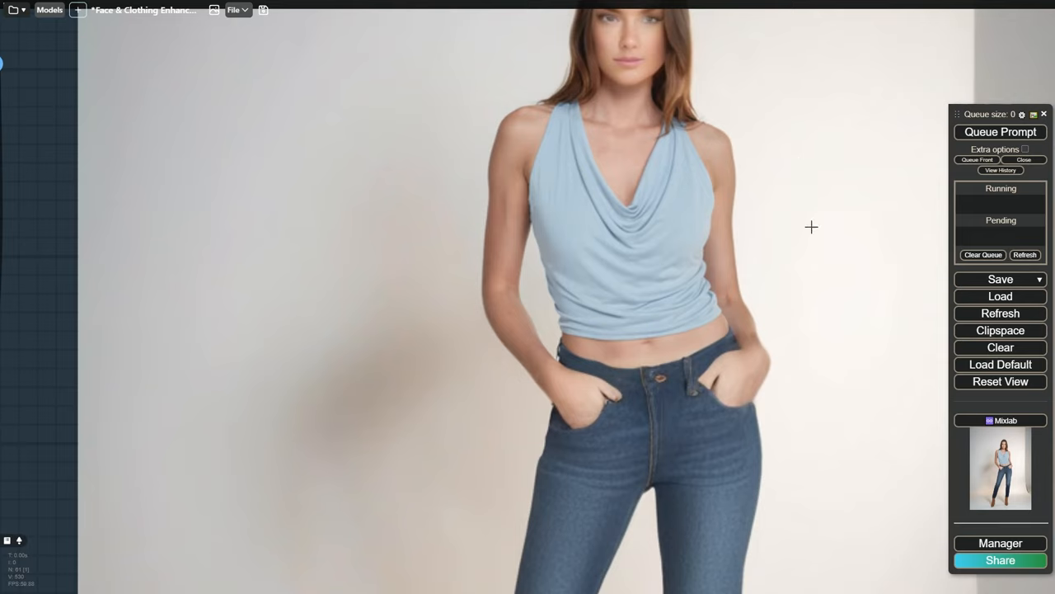
mouse_move(497, 295)
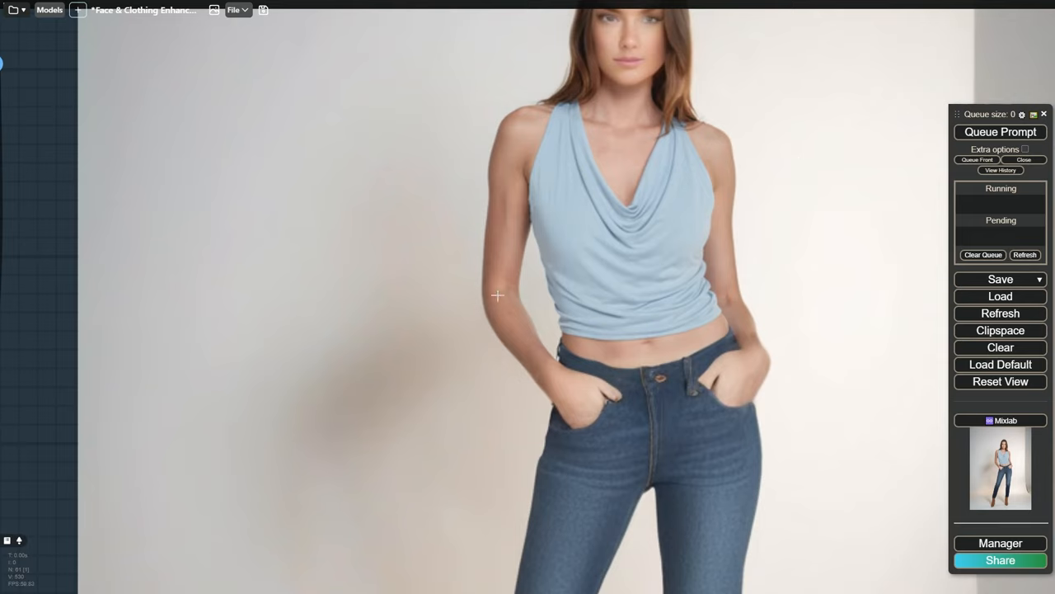
mouse_move(449, 108)
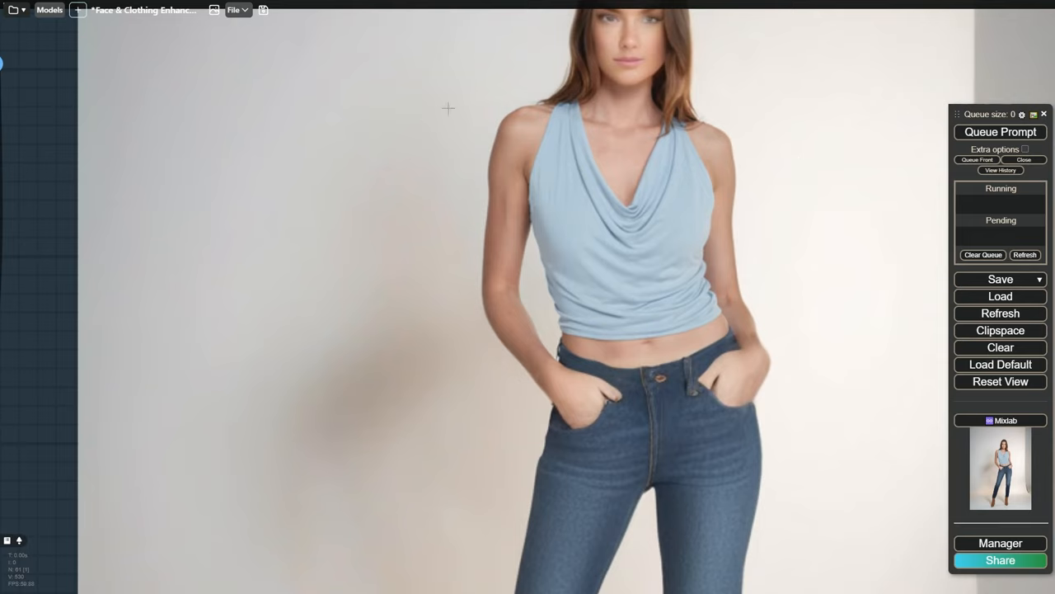
mouse_move(833, 163)
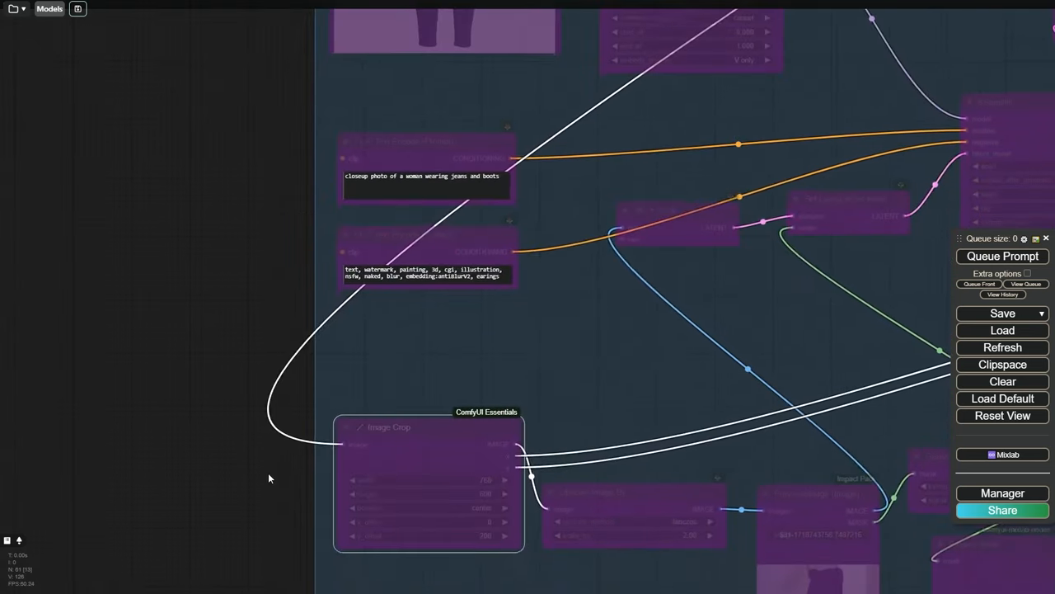
- Paint a mask over the jeans and boots in the leg-refinement stage
left_click_drag(268, 478, 571, 458)
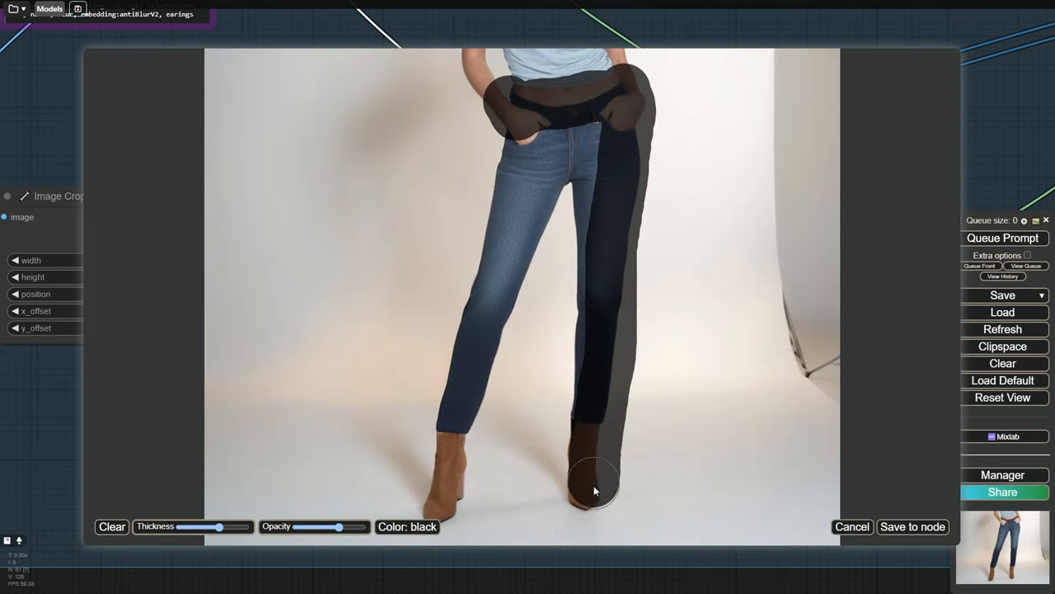
left_click_drag(594, 491, 521, 183)
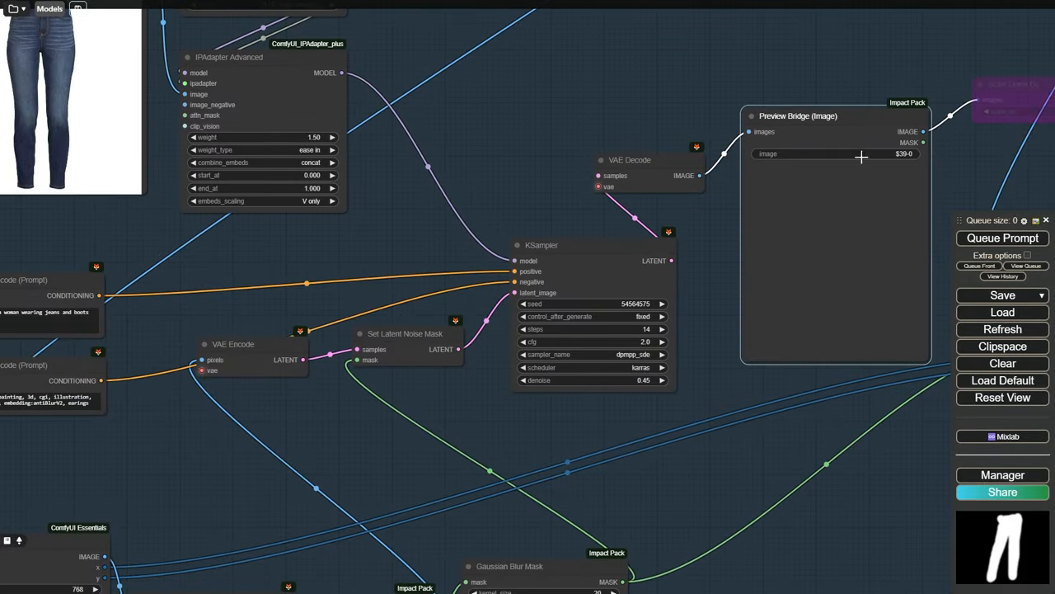
left_click(1001, 237)
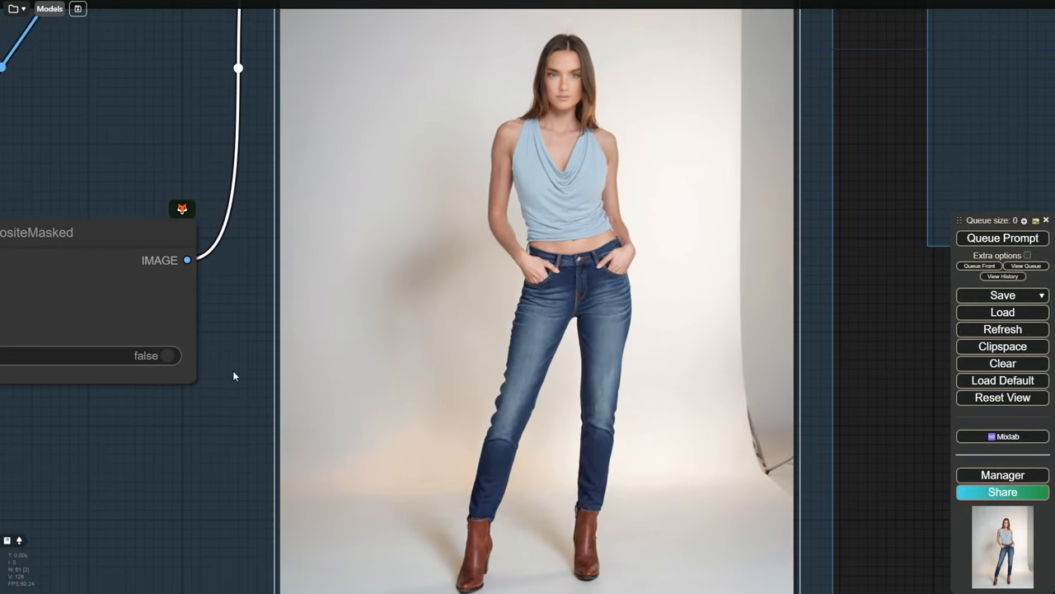
- Scroll to the gold sequin crop top and denim skirt comparison
scroll("down", 3)
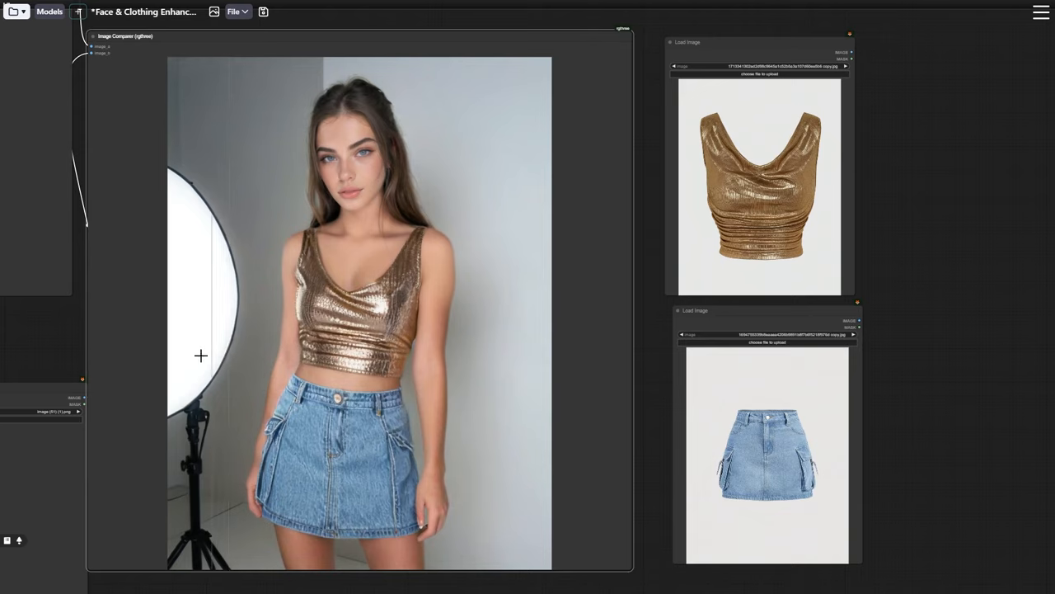
mouse_move(149, 354)
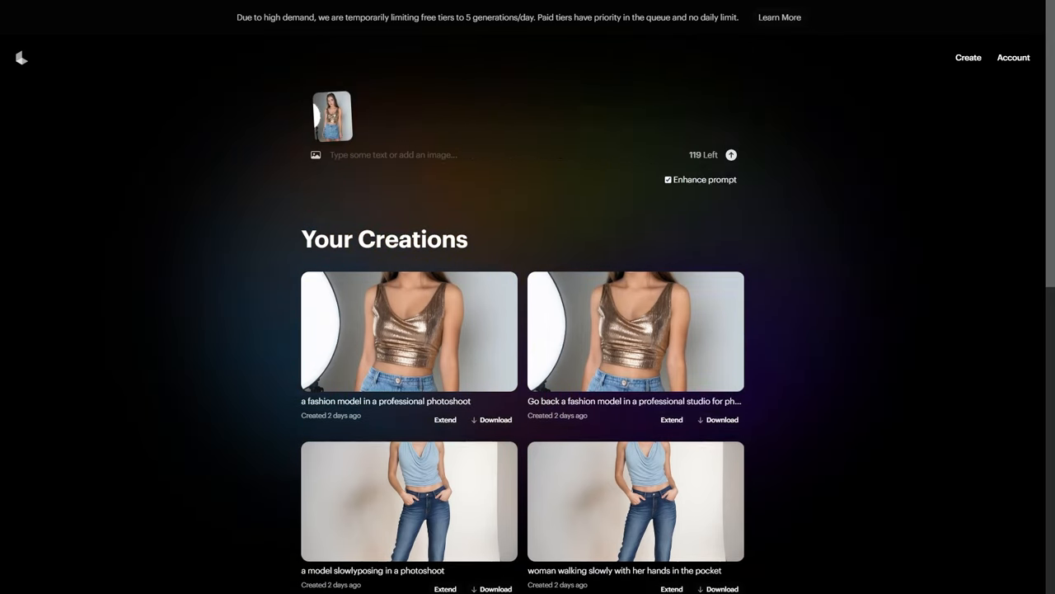
- Submit 'woman standing in a professional studio moving slow' with Enhance prompt off
type("woman standing in a professional studio")
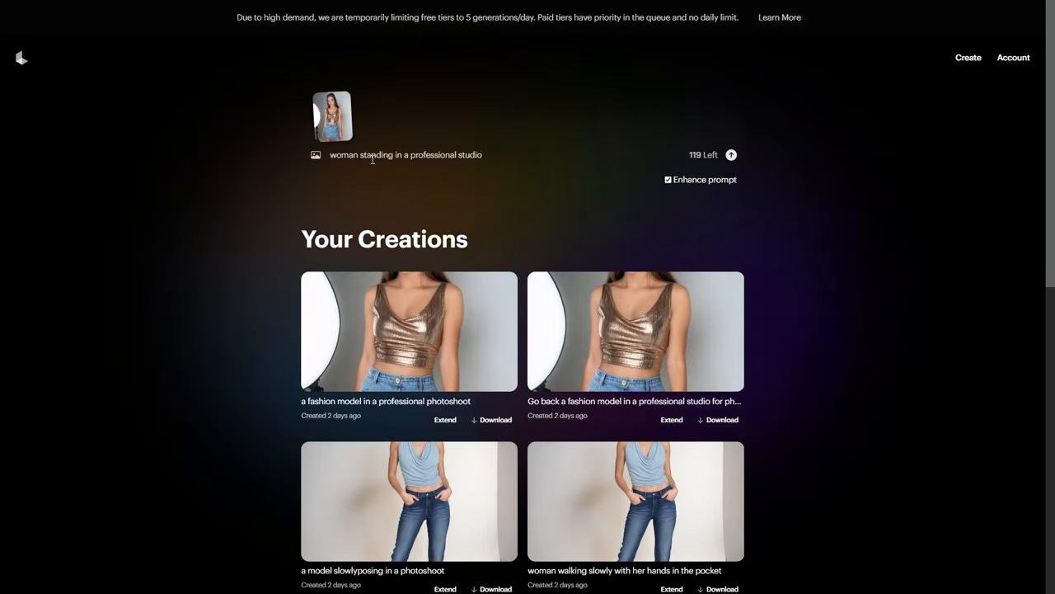
type("moving slow")
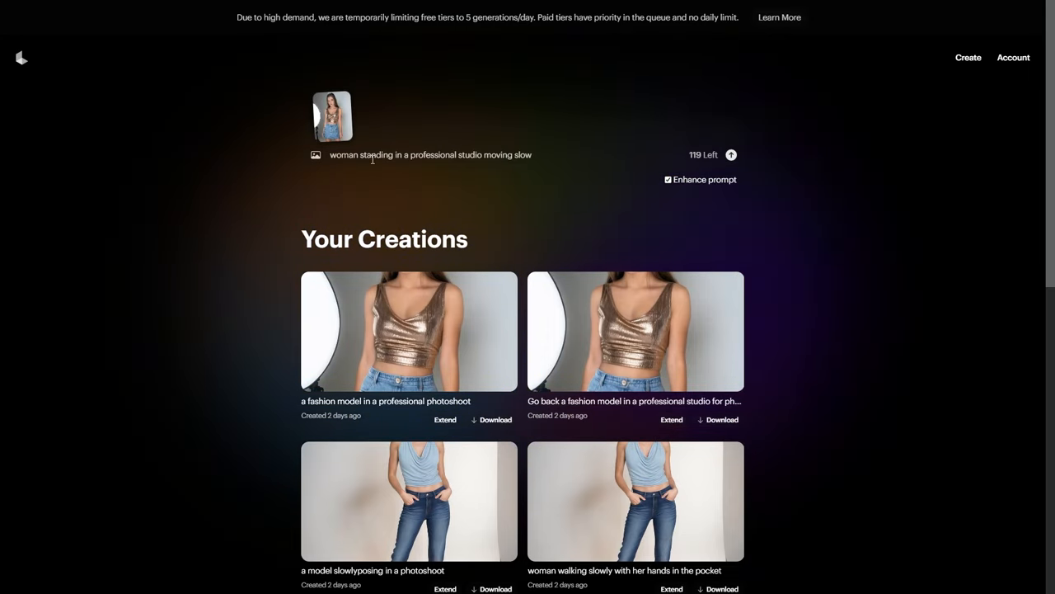
left_click(668, 179)
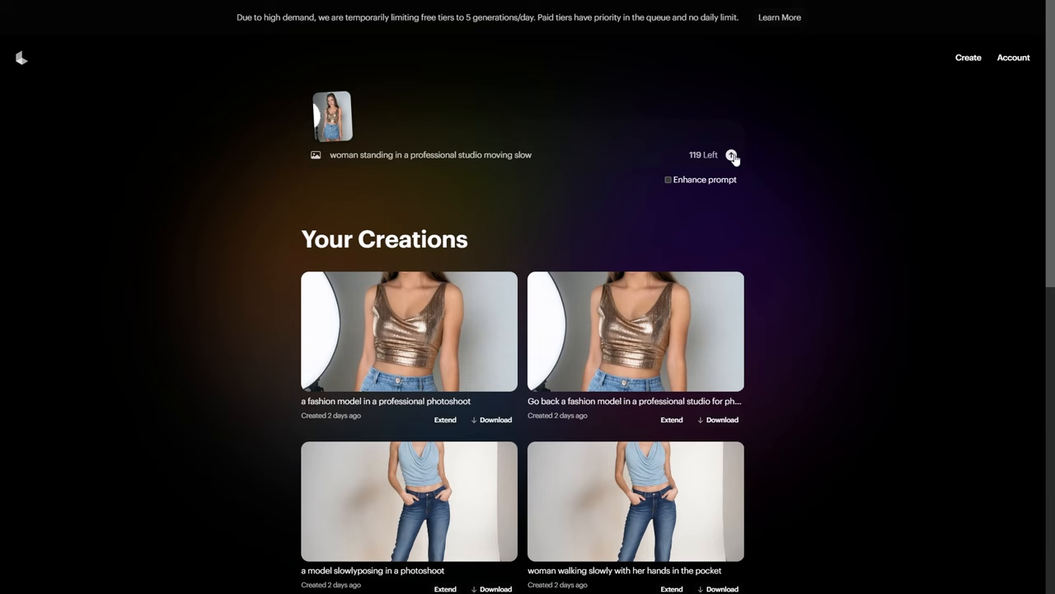
left_click(732, 155)
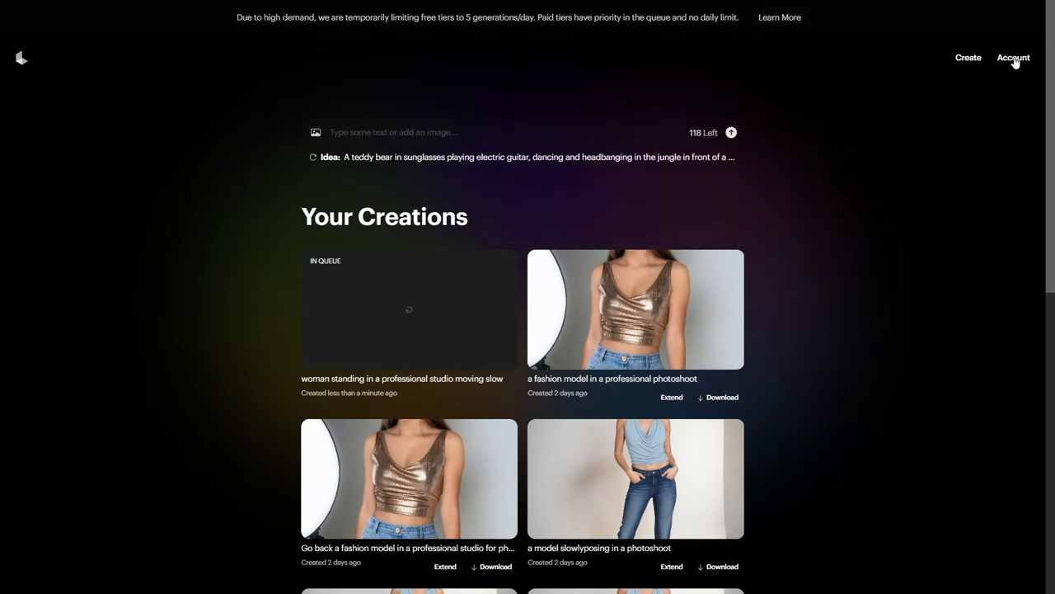
left_click(1013, 58)
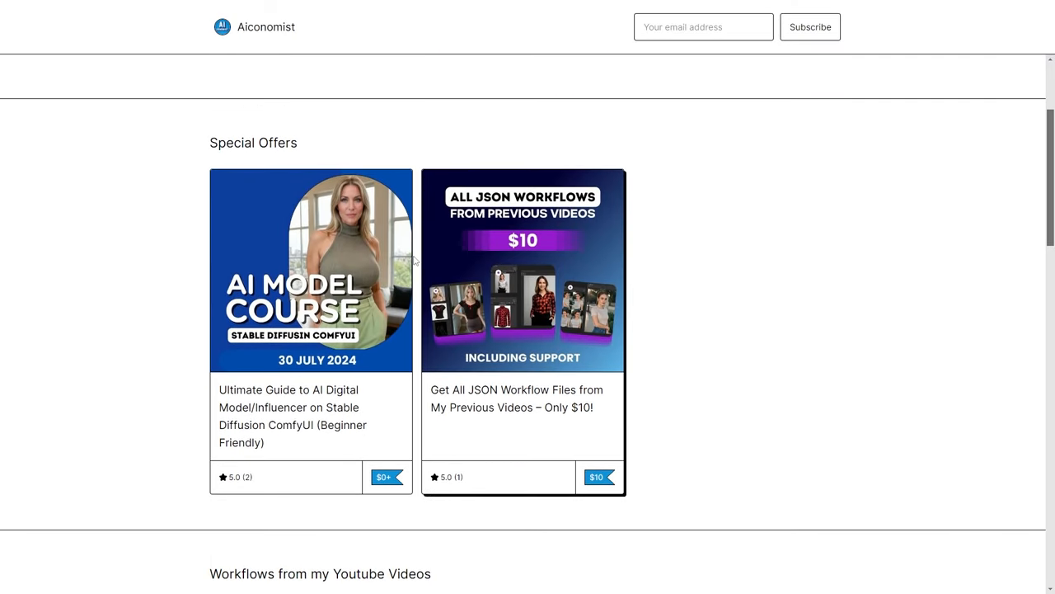
- Open the AI Model Course page and scroll to its 30 July 2024 release details and ratings
left_click(311, 267)
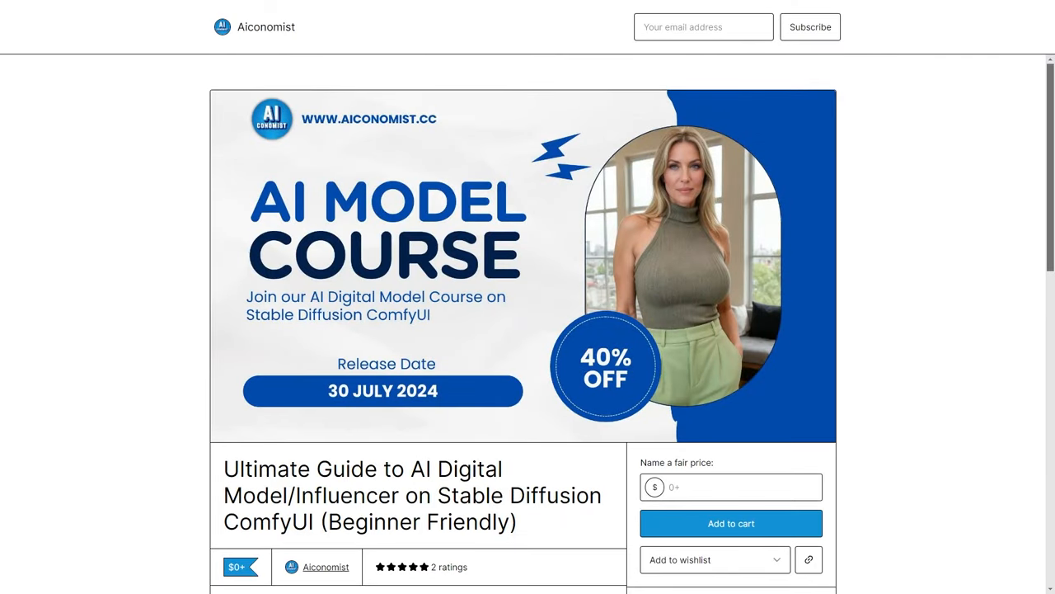
scroll("down", 3)
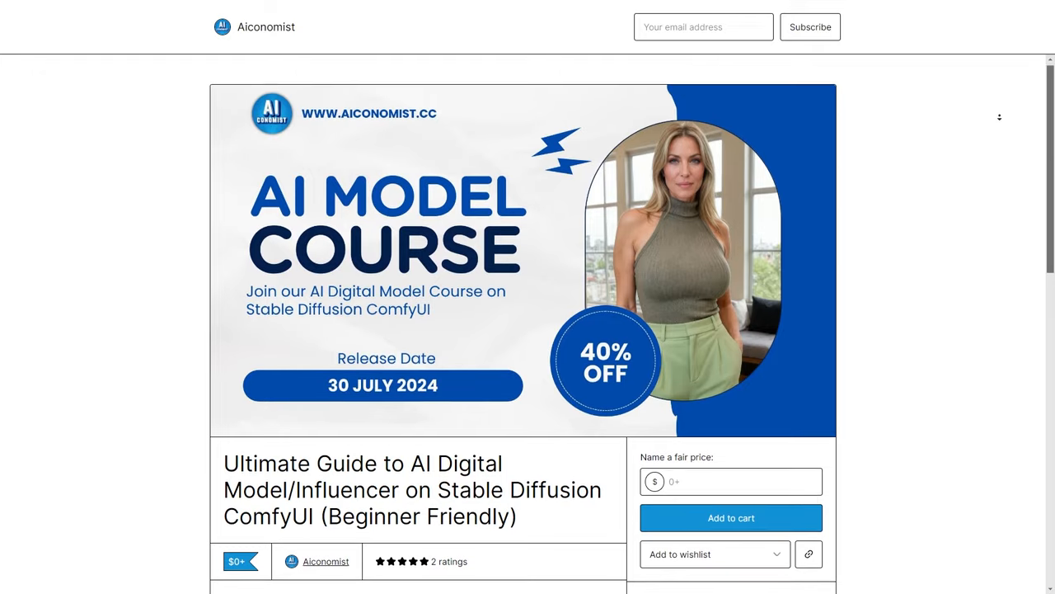
scroll("down", 3)
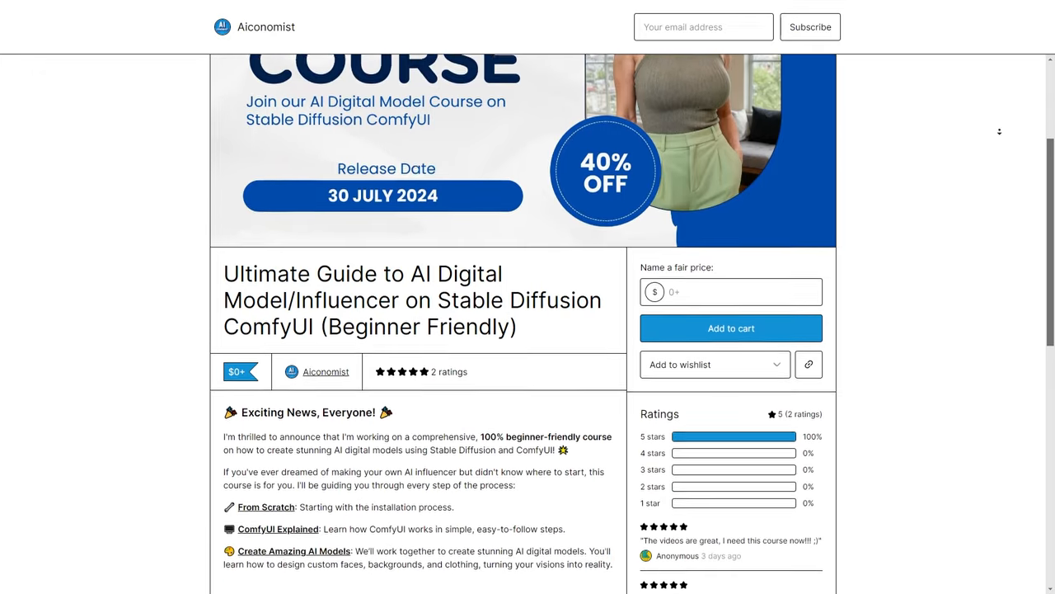
scroll("down", 3)
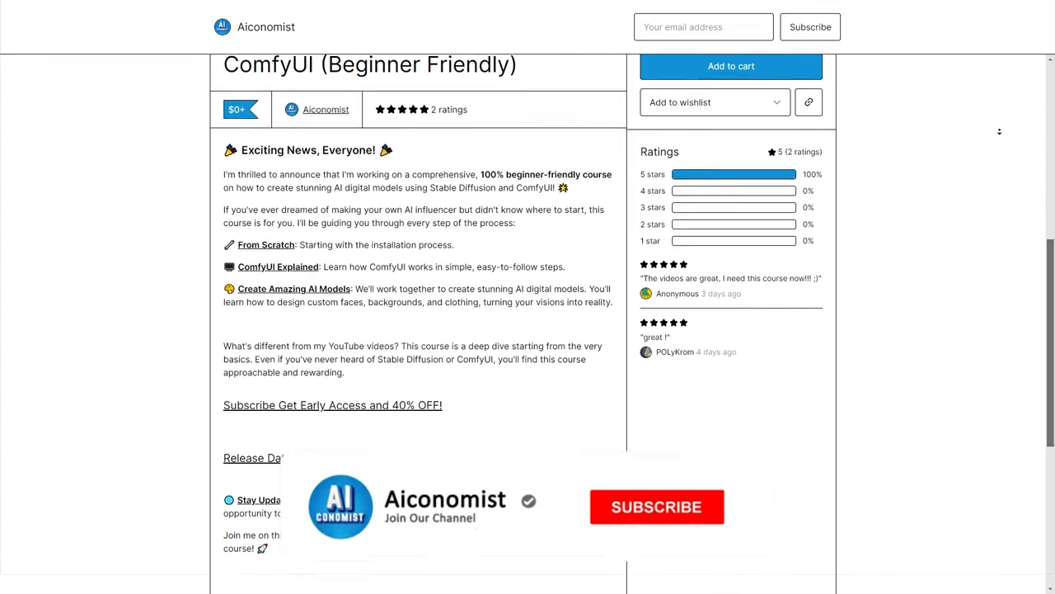
scroll("down", 3)
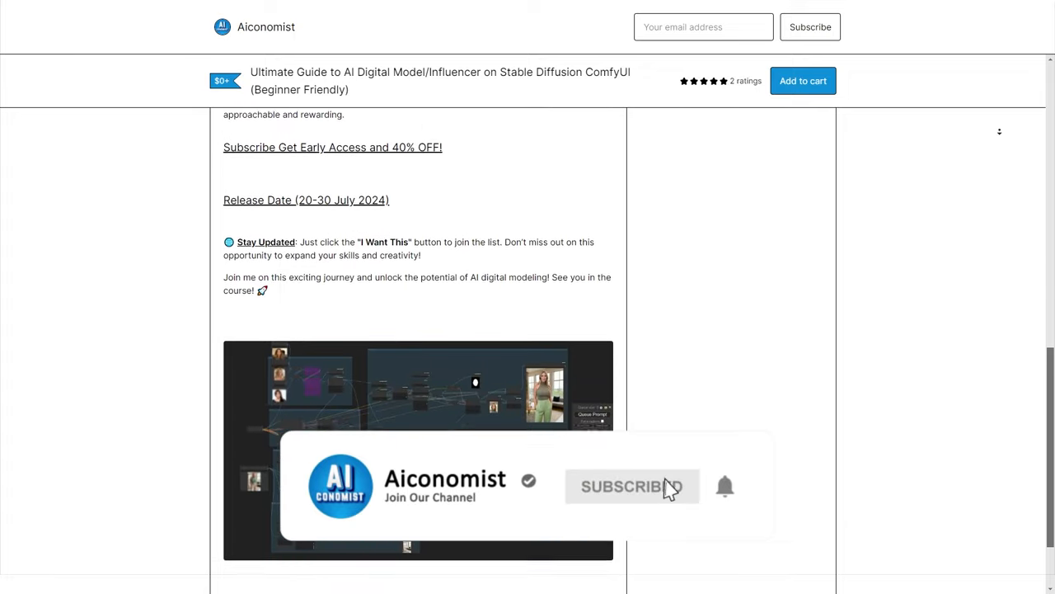